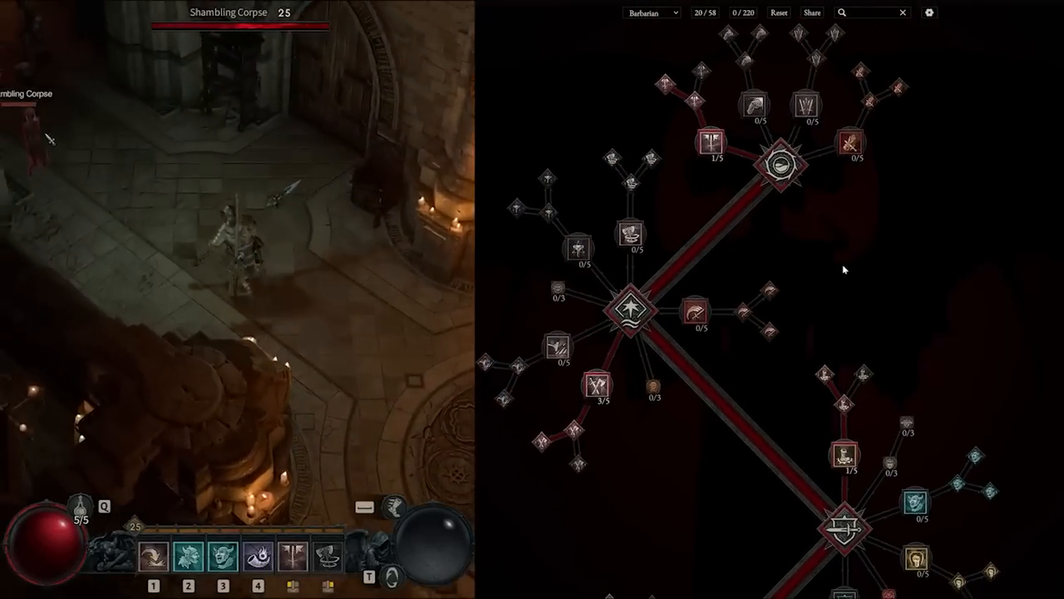
mouse_move(711, 183)
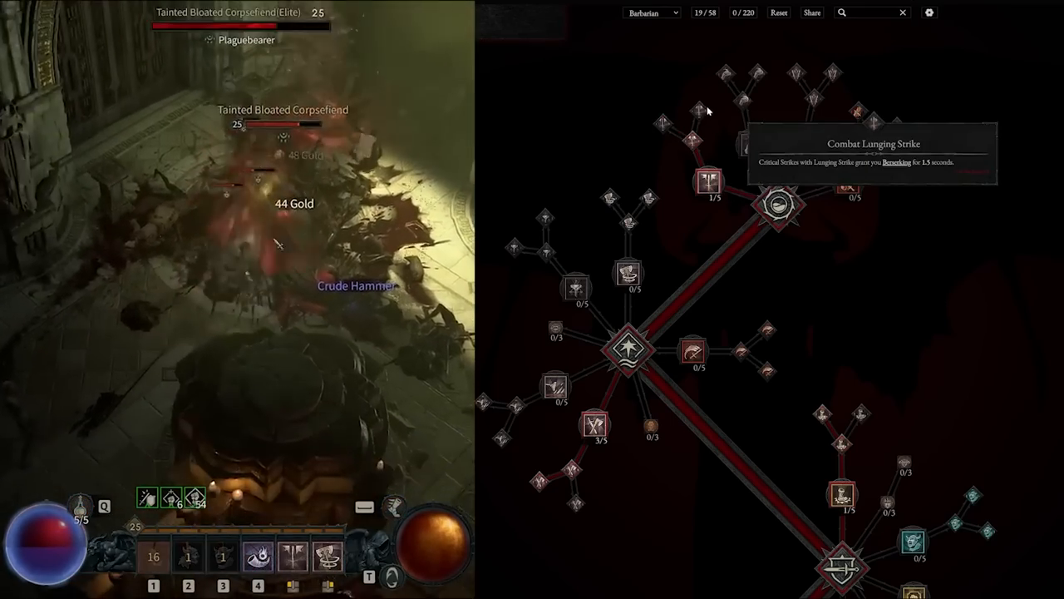
Put a point into the Combat Lunging Strike upgrade, restoring the 20/58 point count
left_click(698, 113)
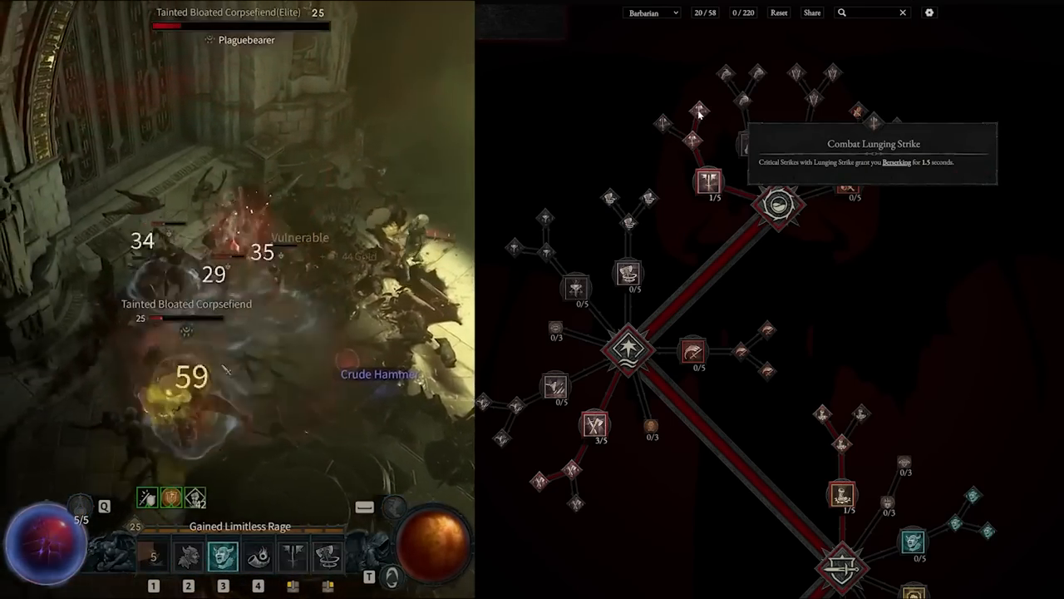
mouse_move(666, 124)
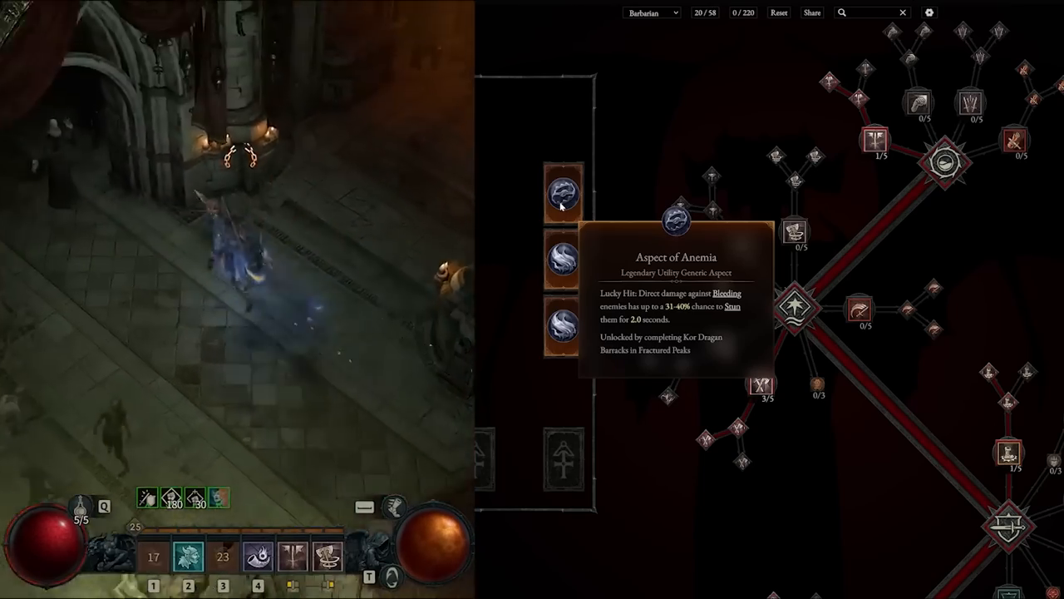
mouse_move(563, 325)
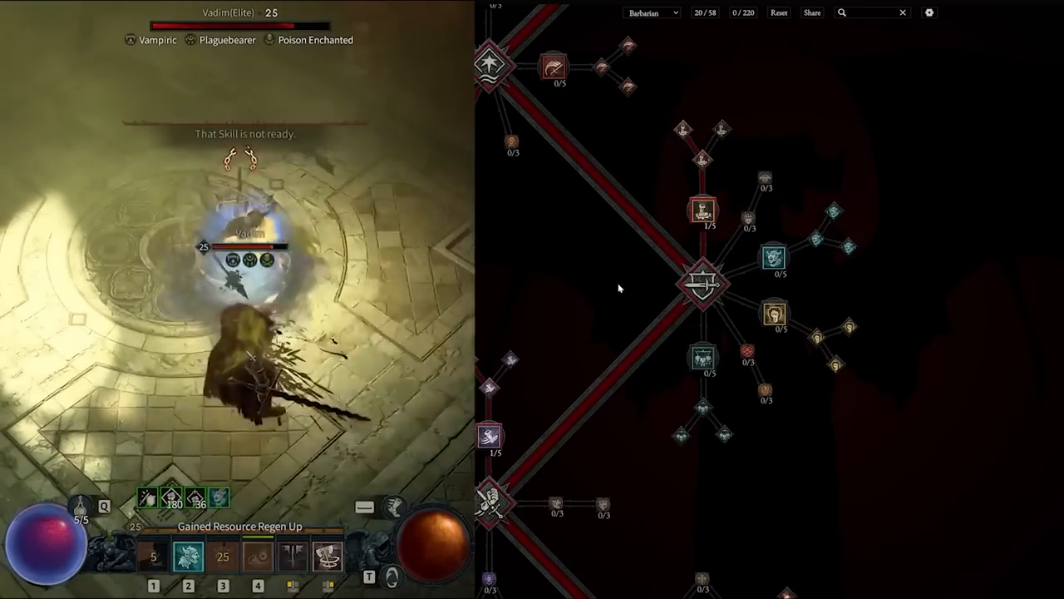
mouse_move(876, 237)
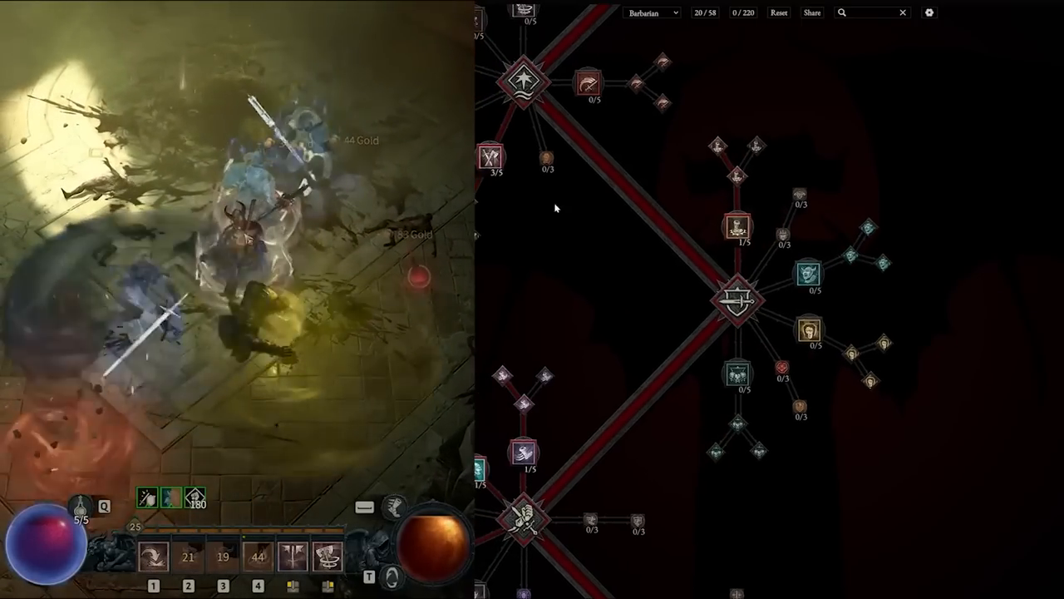
mouse_move(738, 228)
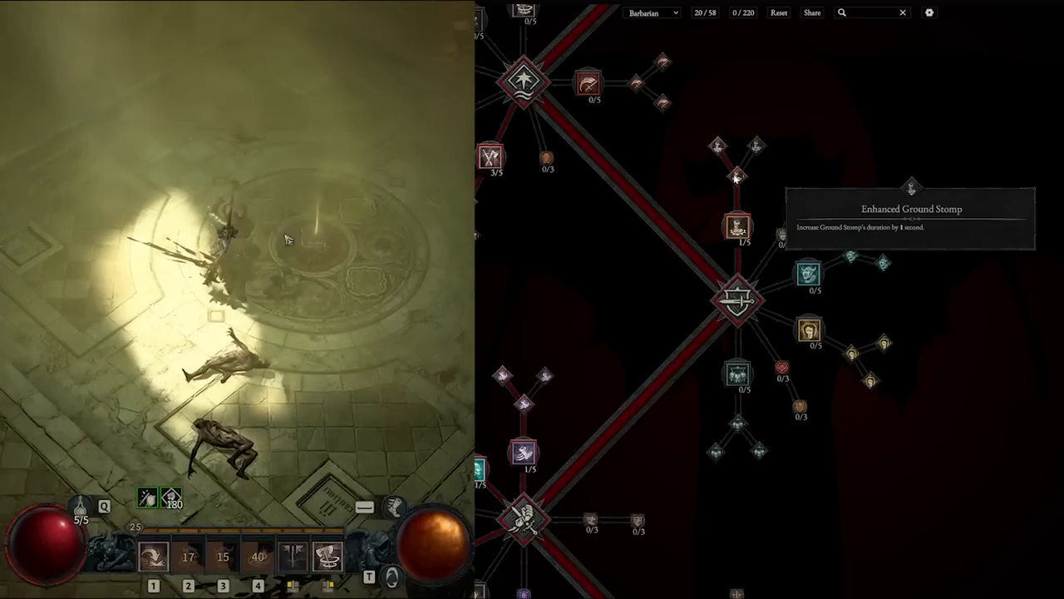
mouse_move(719, 150)
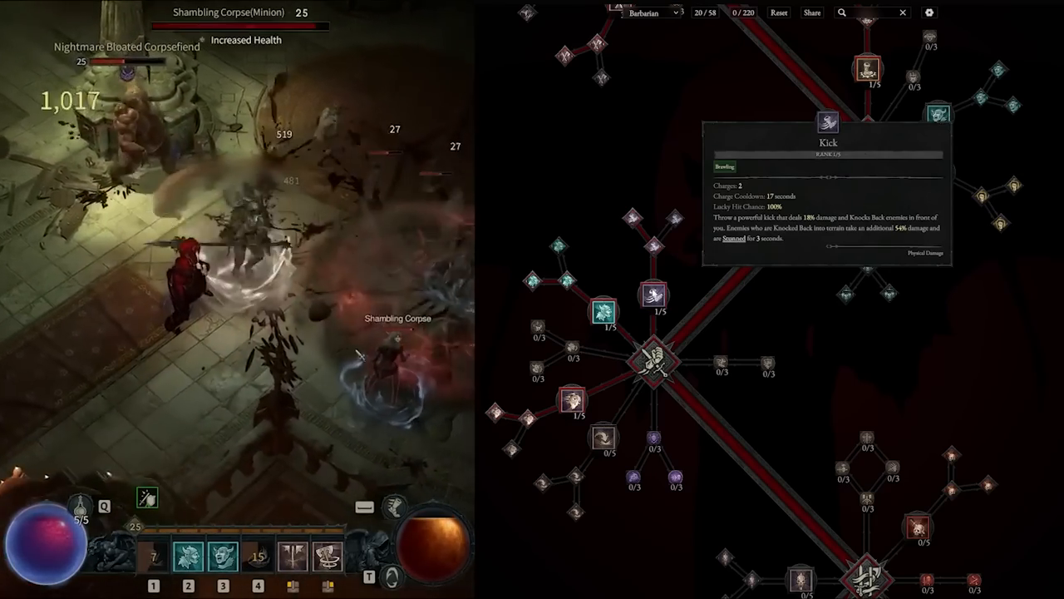
mouse_move(657, 253)
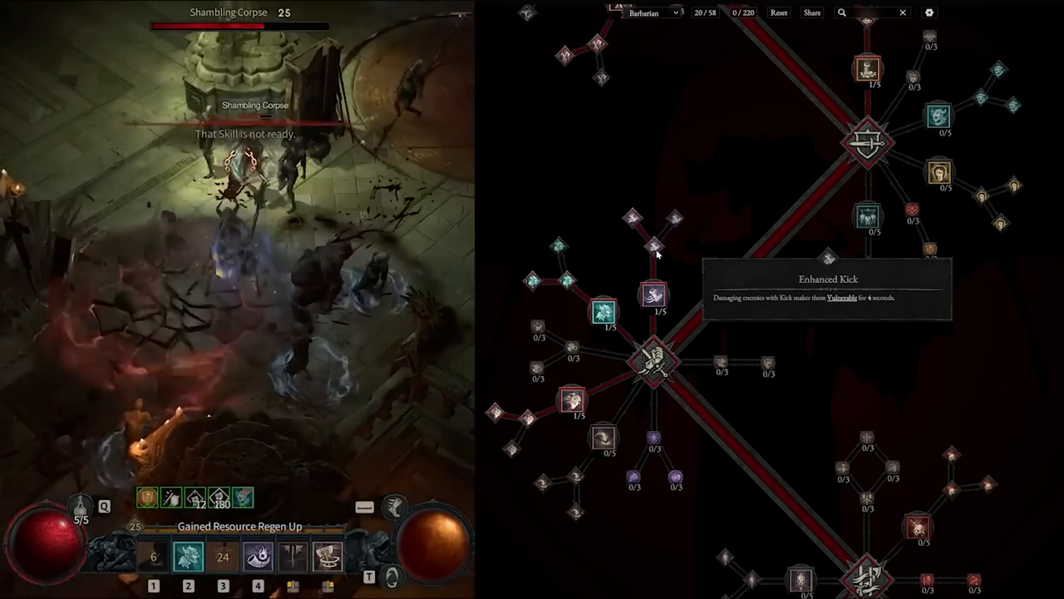
mouse_move(634, 219)
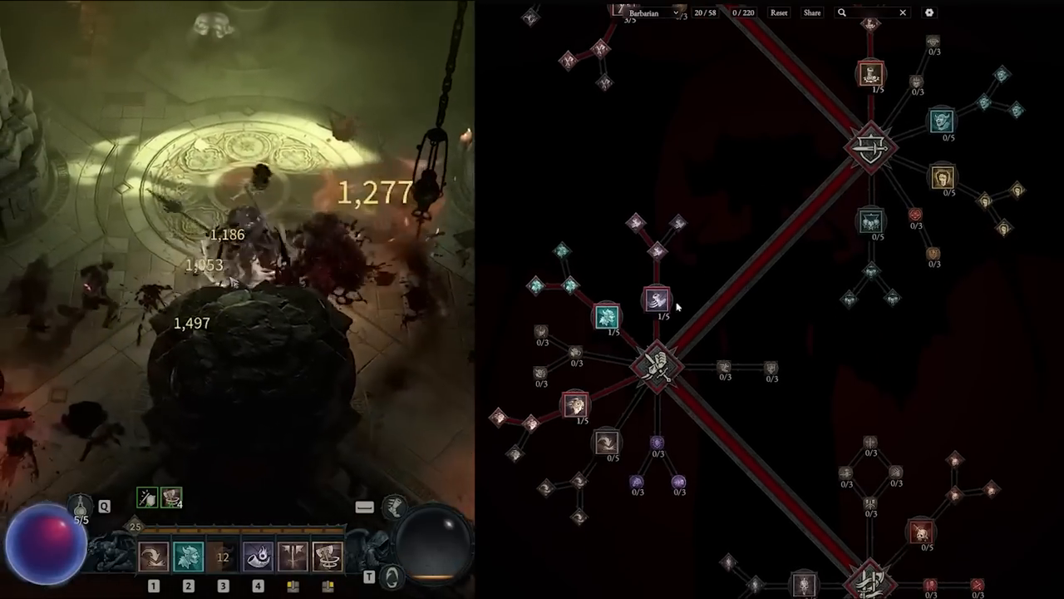
mouse_move(654, 303)
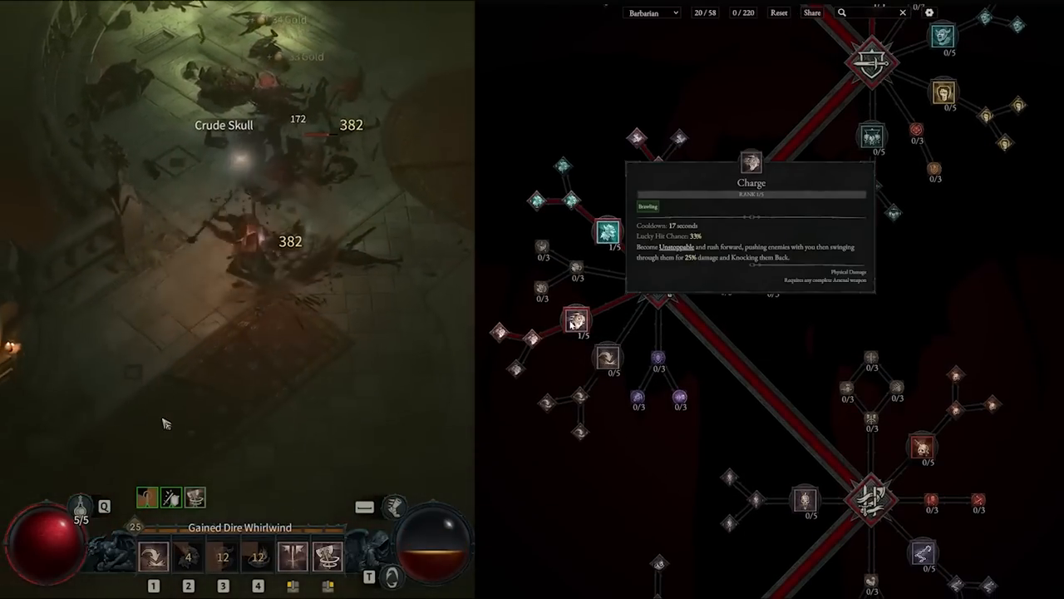
Show the Imposing Presence tooltip with its extra maximum life bonus
key("Tab")
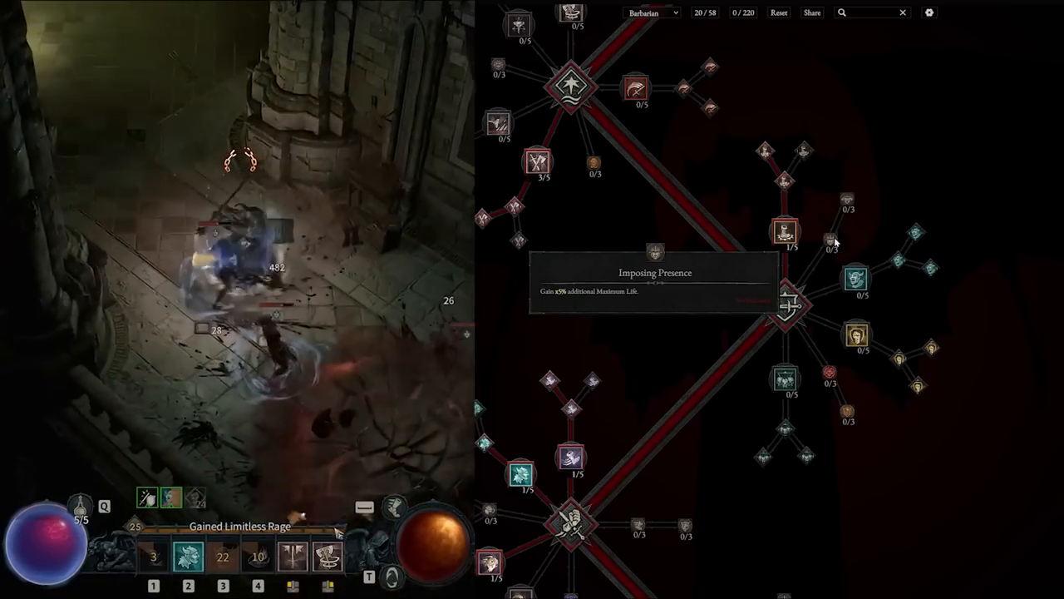
mouse_move(844, 202)
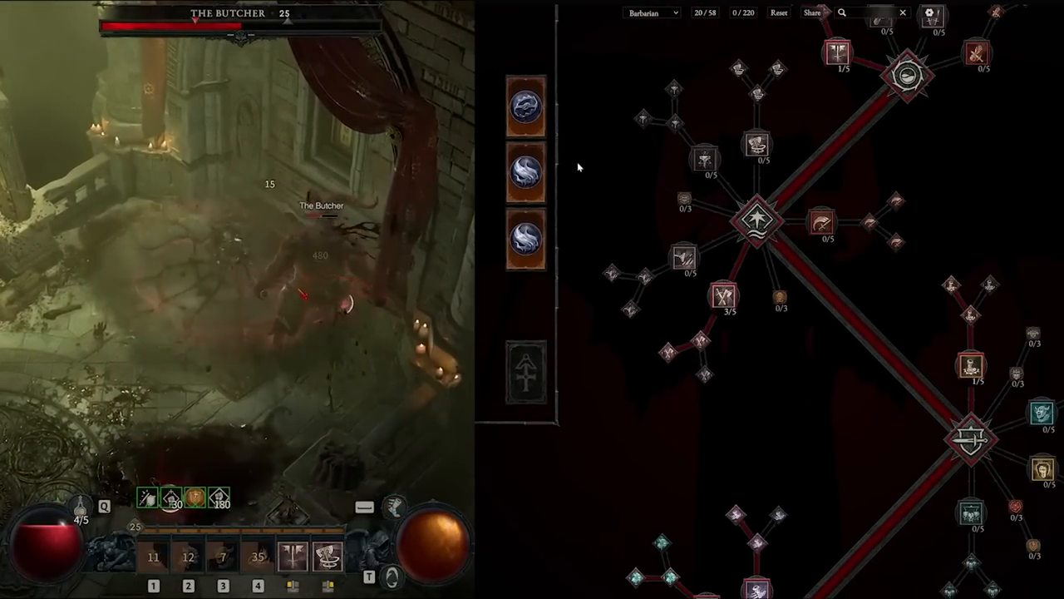
mouse_move(525, 172)
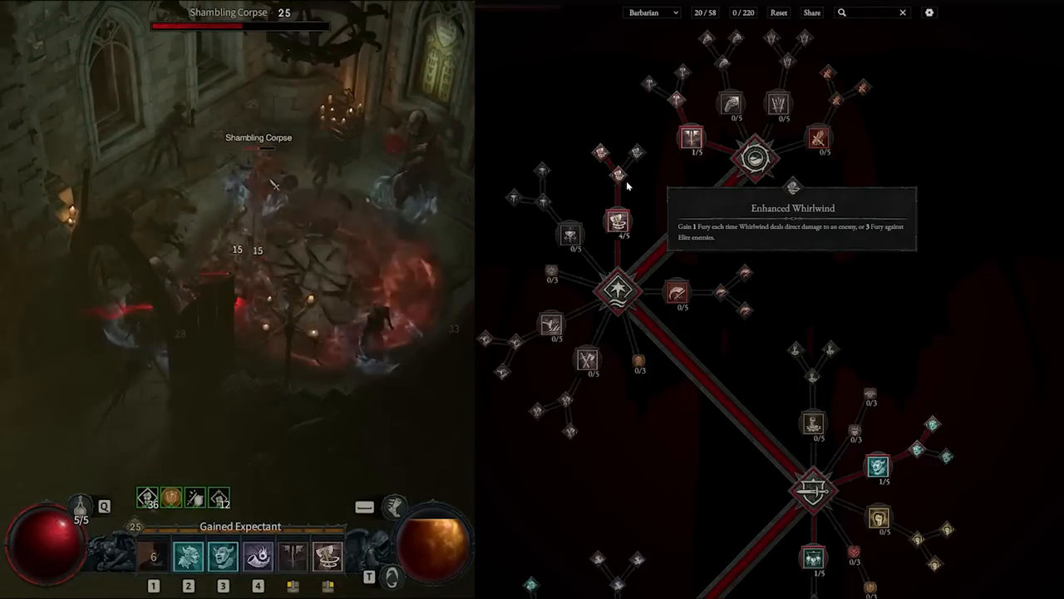
mouse_move(620, 166)
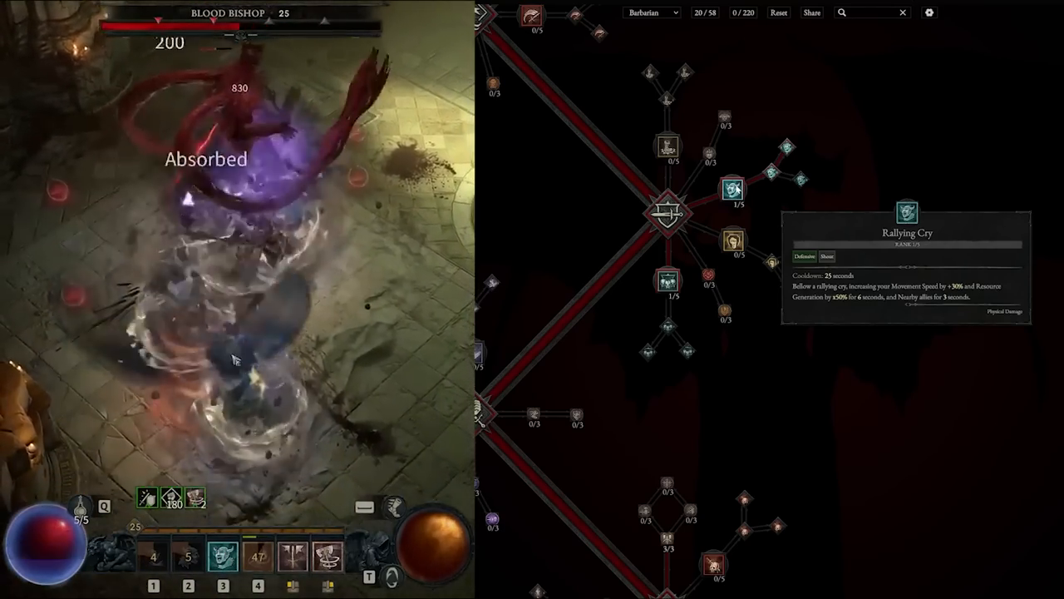
mouse_move(773, 174)
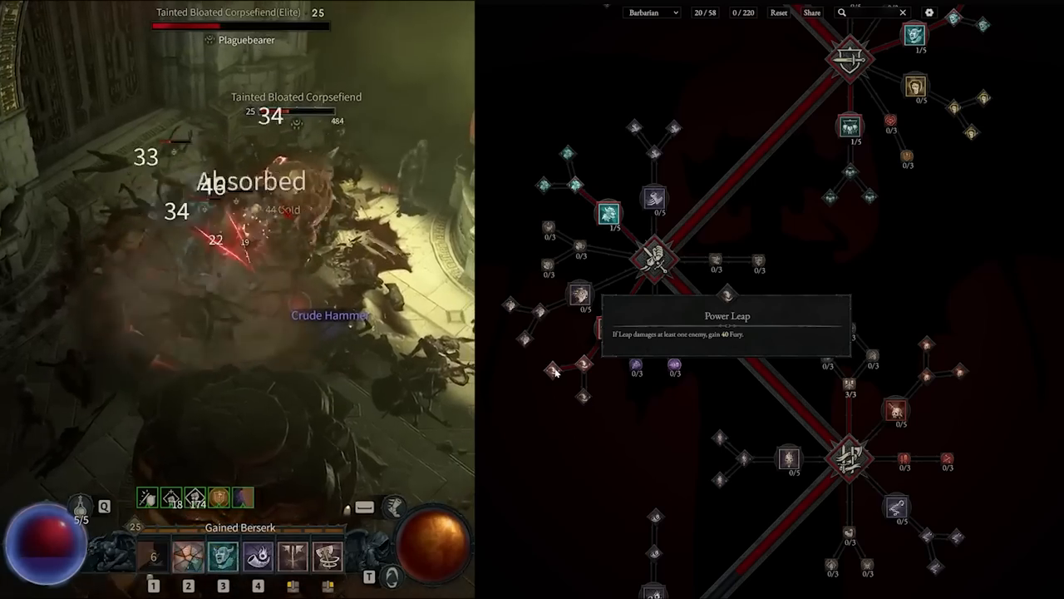
mouse_move(731, 403)
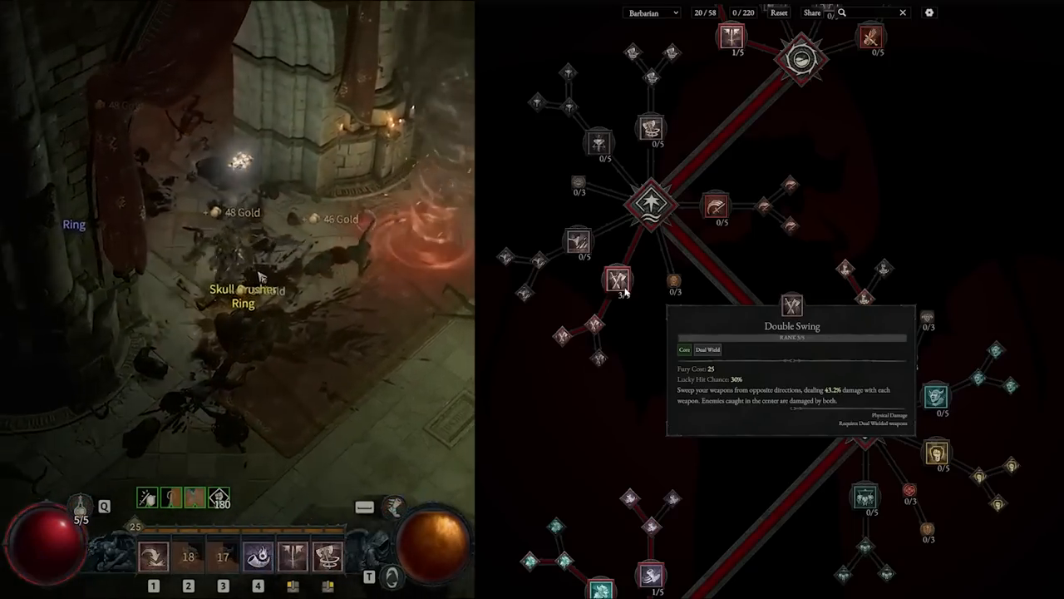
Show the Double Swing tooltip: a 25-Fury dual-weapon sweep hitting centered enemies twice
key("Tab")
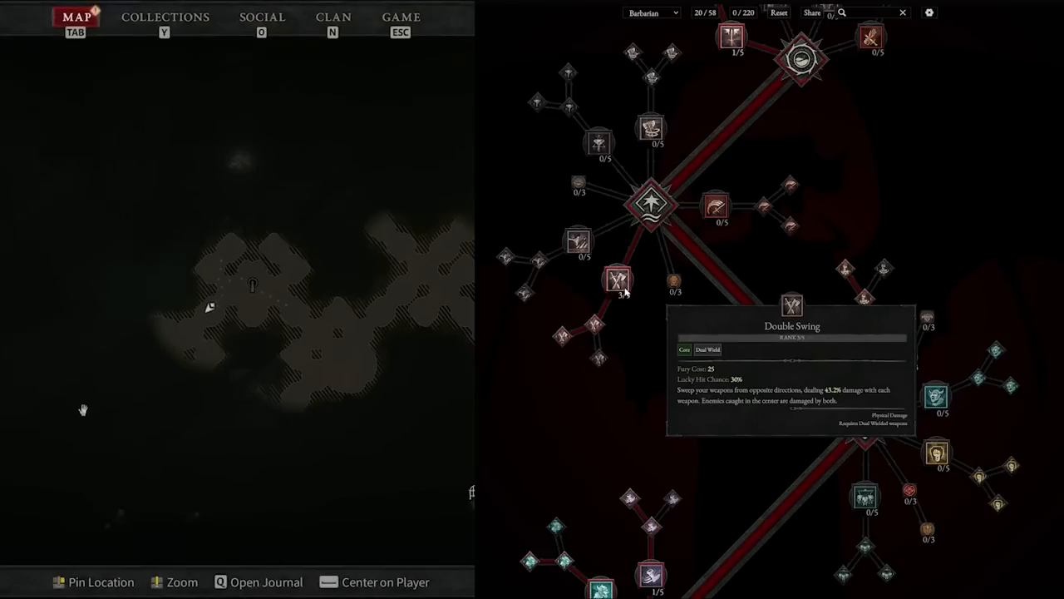